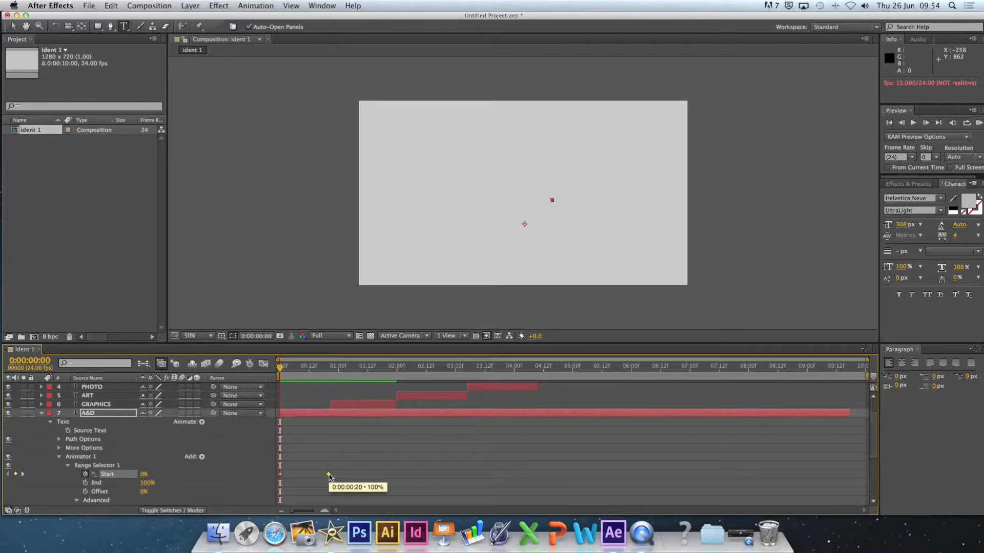
- Apply Easy Ease In to the final 100% Start keyframe at 0:00:00:20
right_click(329, 475)
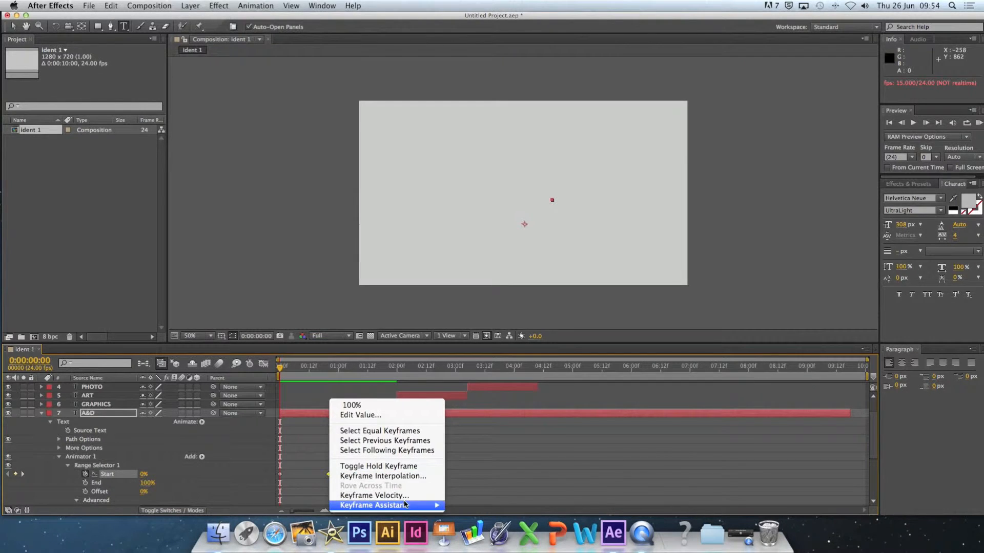
left_click(483, 462)
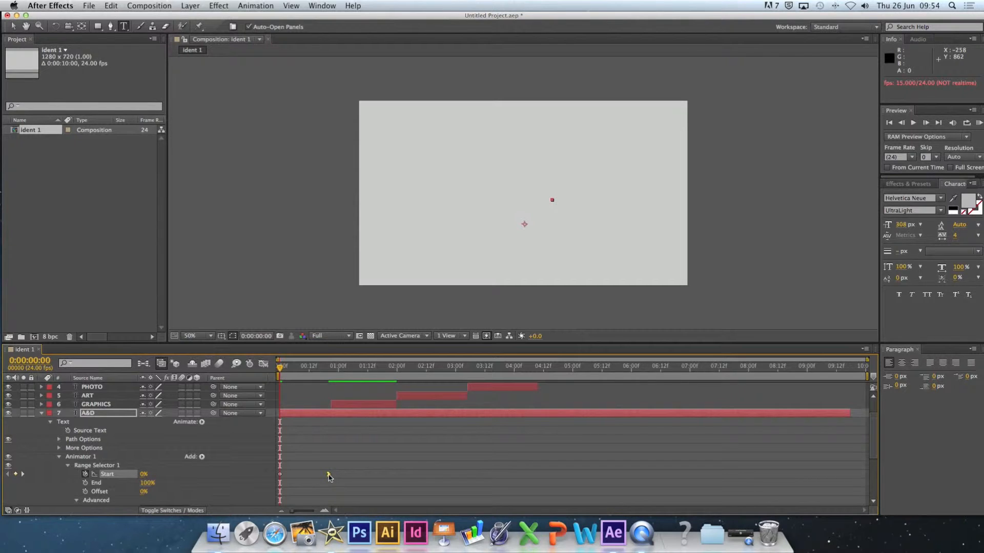
left_click(266, 365)
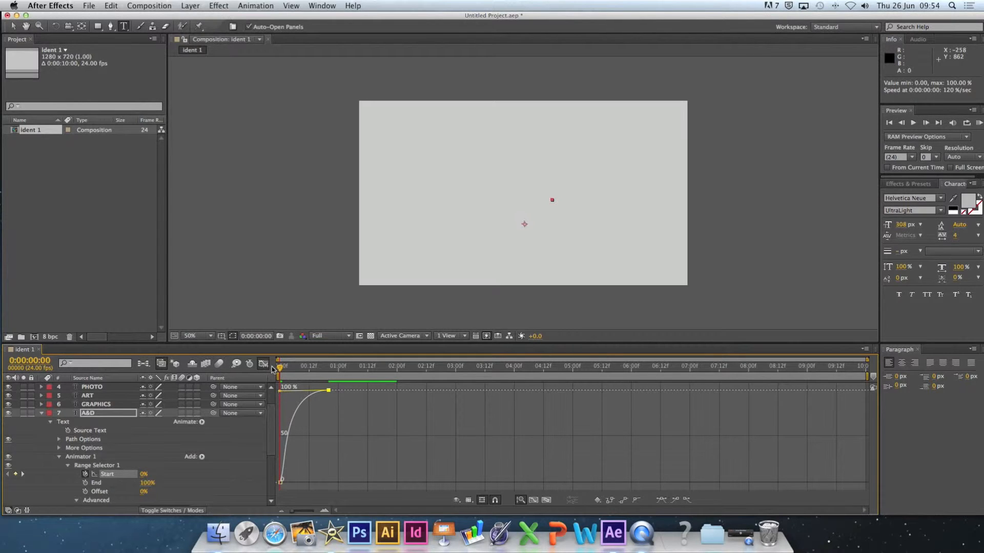
left_click(264, 364)
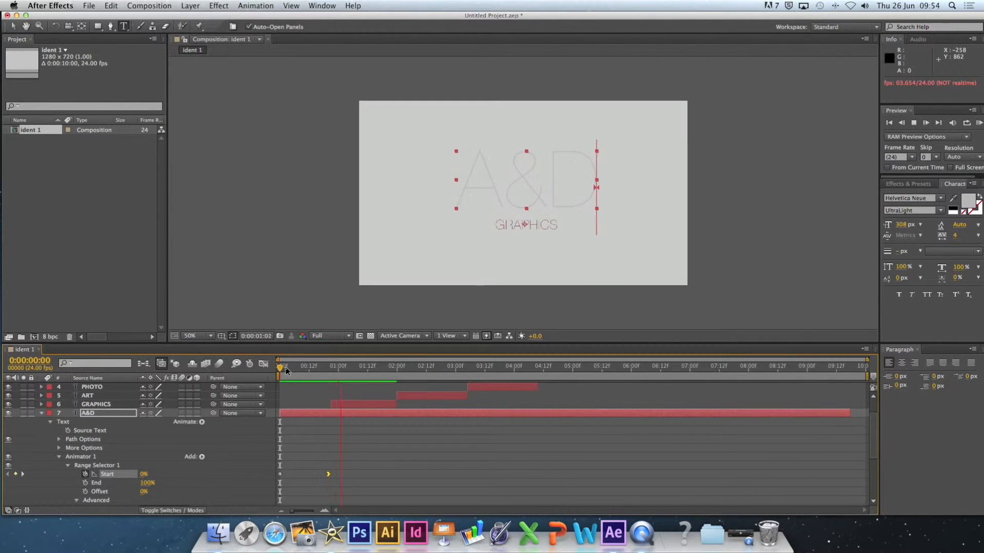
- Stop the RAM preview at 1 second 10 frames with the lettering fully shown
left_click(279, 366)
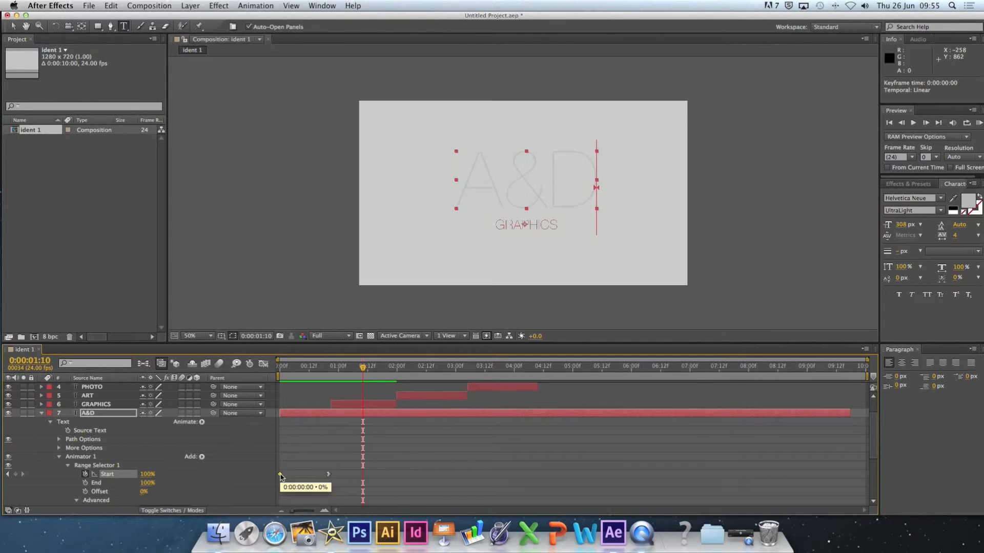
- Apply Easy Ease Out to the first 0% Start keyframe and check its speed curve in the Graph Editor
right_click(280, 475)
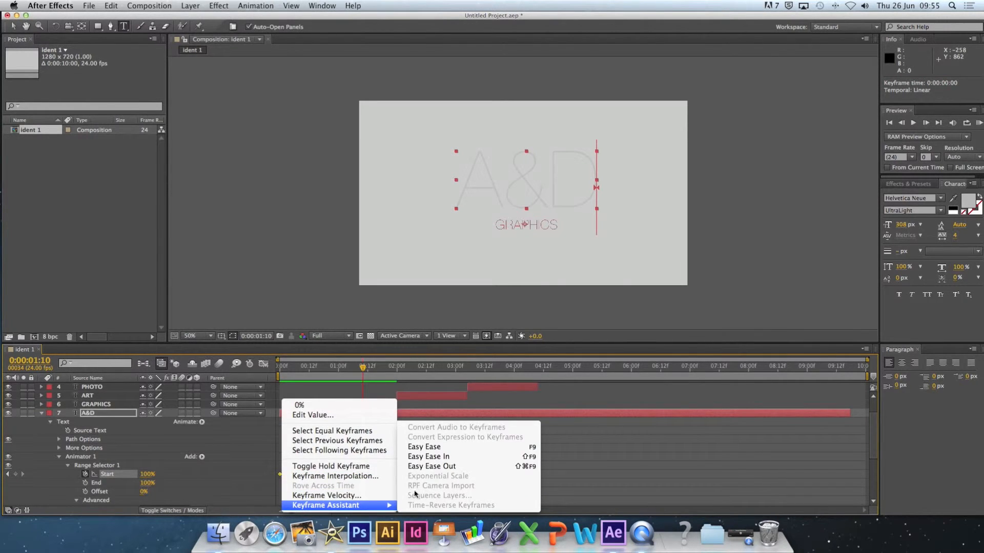
left_click(423, 447)
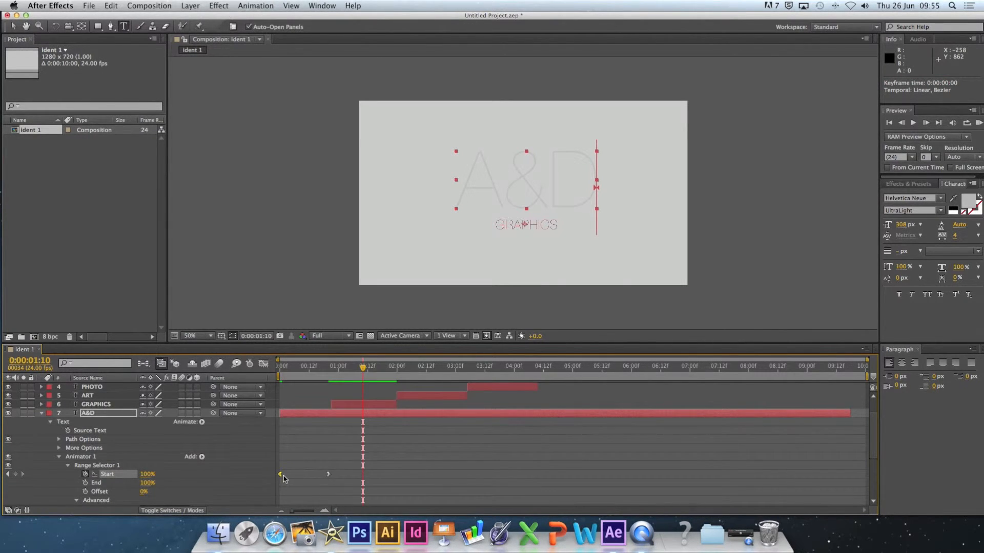
mouse_move(264, 367)
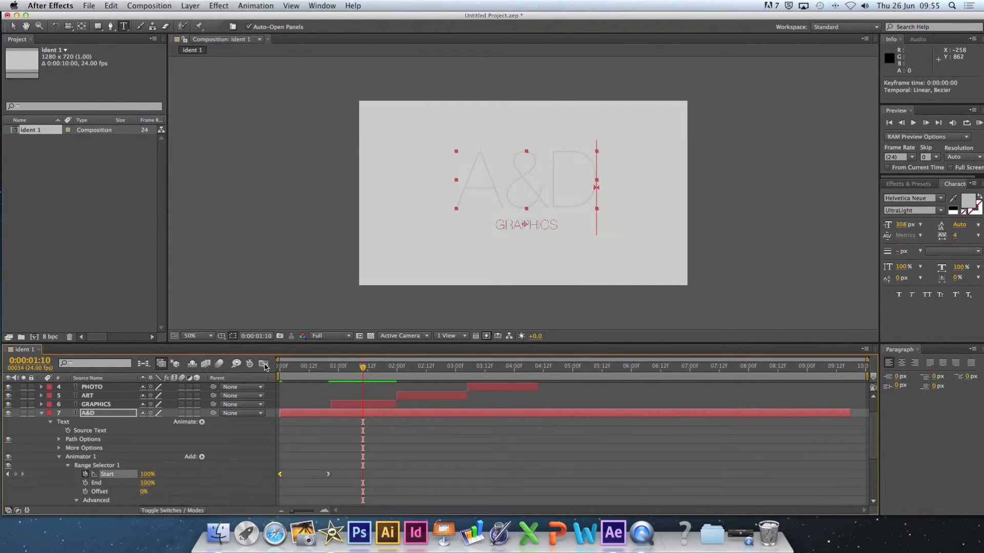
left_click(263, 364)
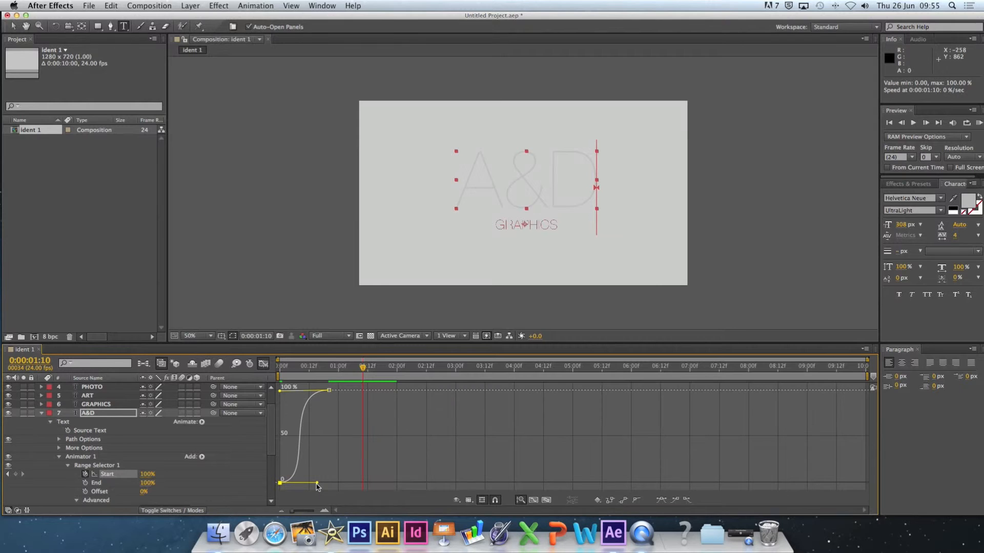
left_click(264, 366)
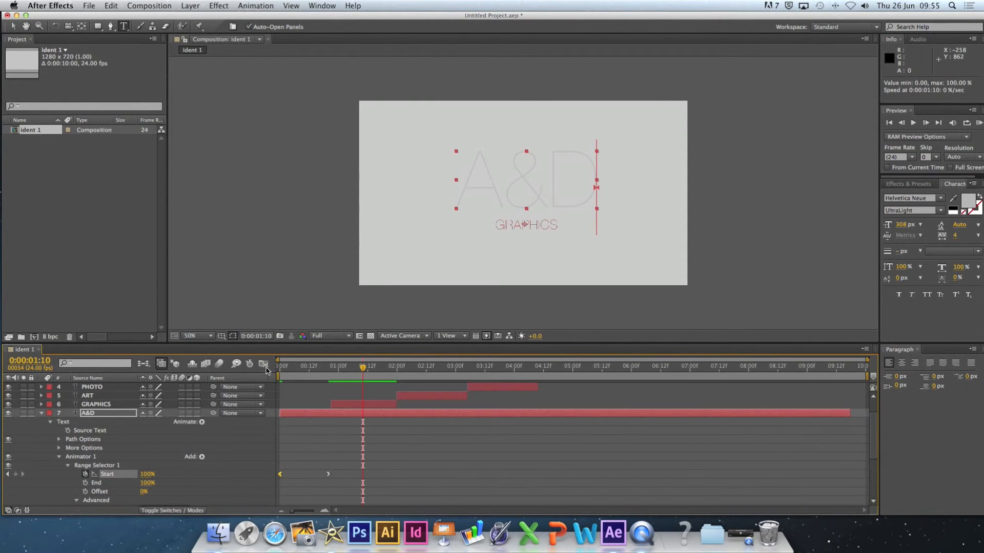
- Start a RAM preview of the eased A&D GRAPHICS reveal
left_click(281, 366)
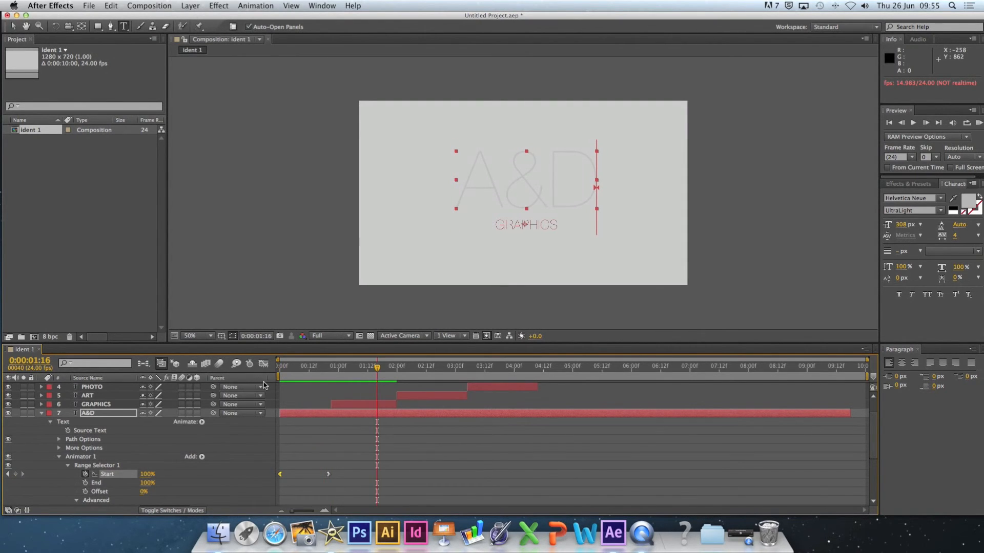
mouse_move(324, 381)
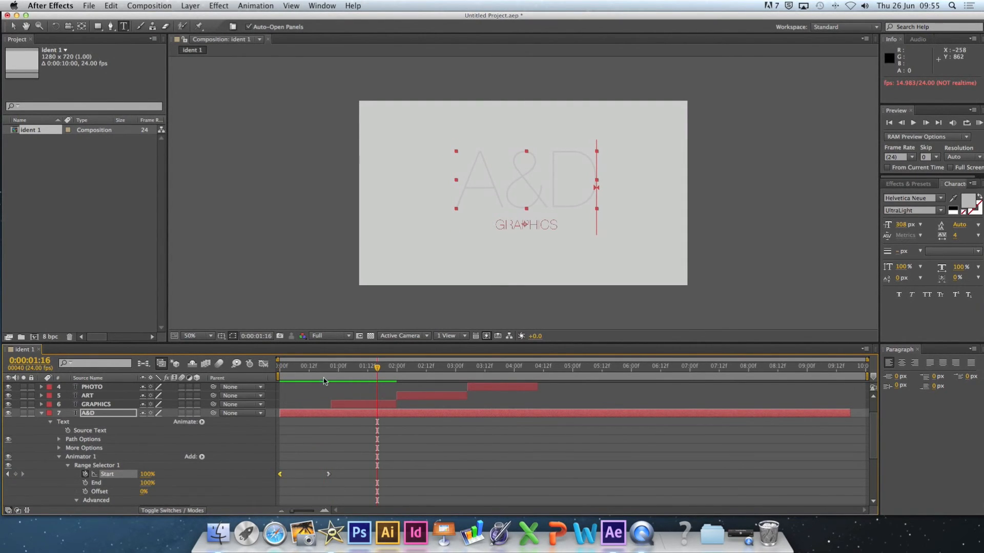